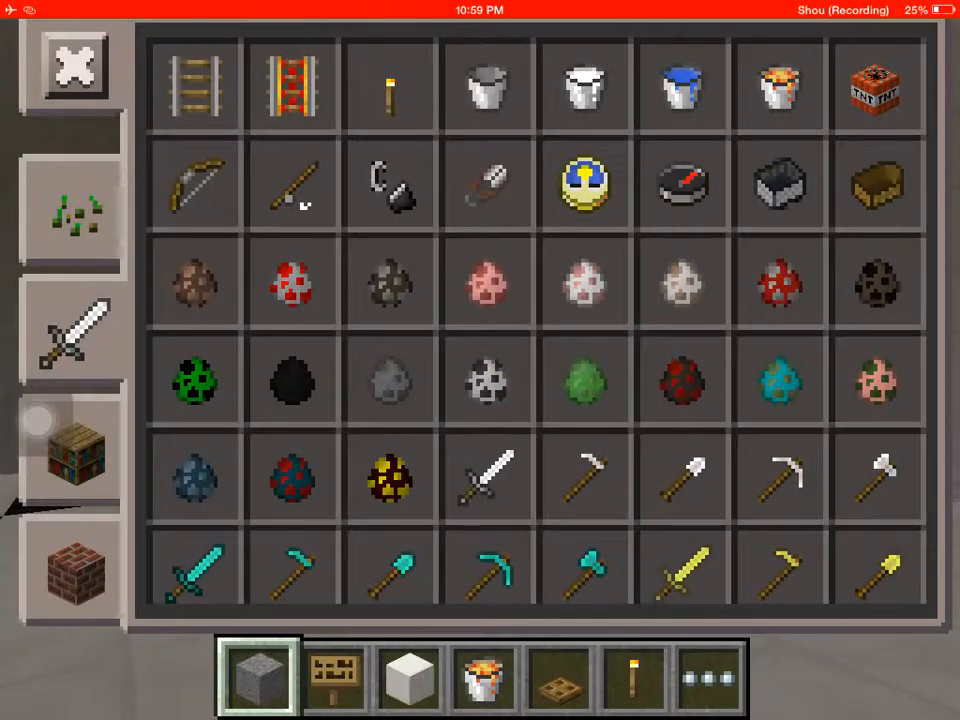
Step: Close the creative inventory and open Skinseed for Minecraft to its main menu
{"action": "left_click", "coordinate": [72, 65]}
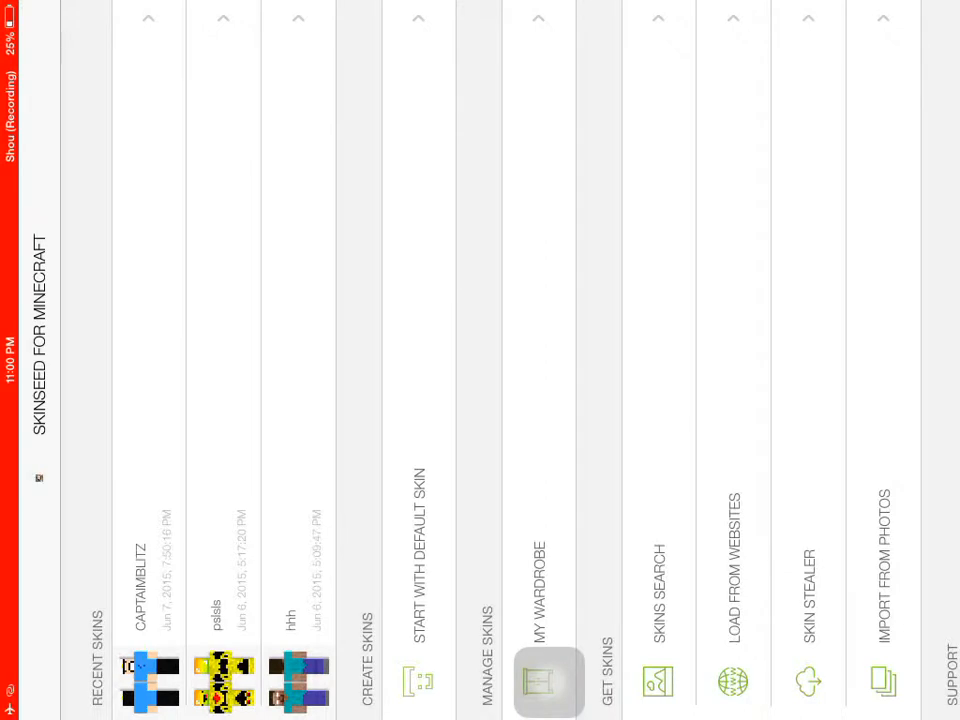
Step: Leave Skinseed and launch Minecraft PE into its game Options showing player CAPTAINBLITZ
{"action": "left_click", "coordinate": [657, 682]}
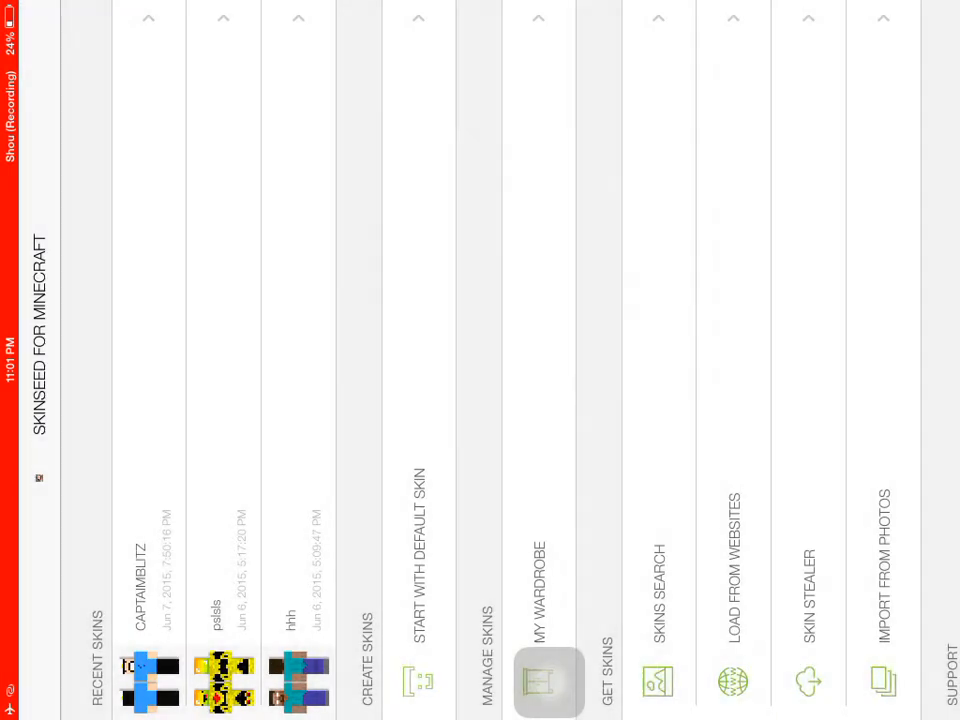
{"action": "left_click", "coordinate": [548, 682]}
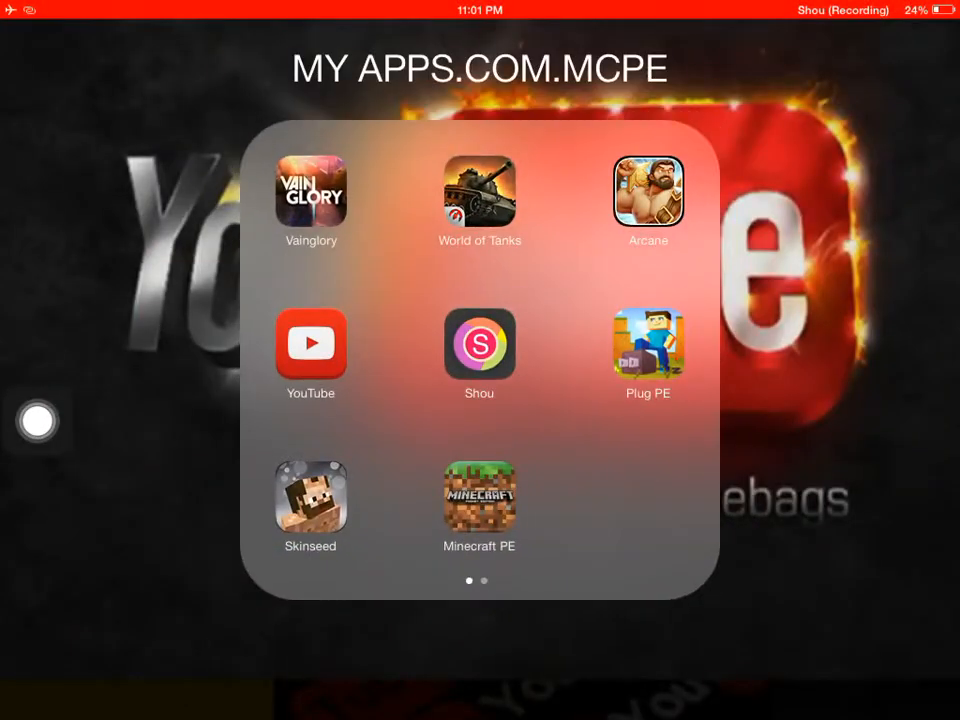
{"action": "left_click", "coordinate": [479, 495]}
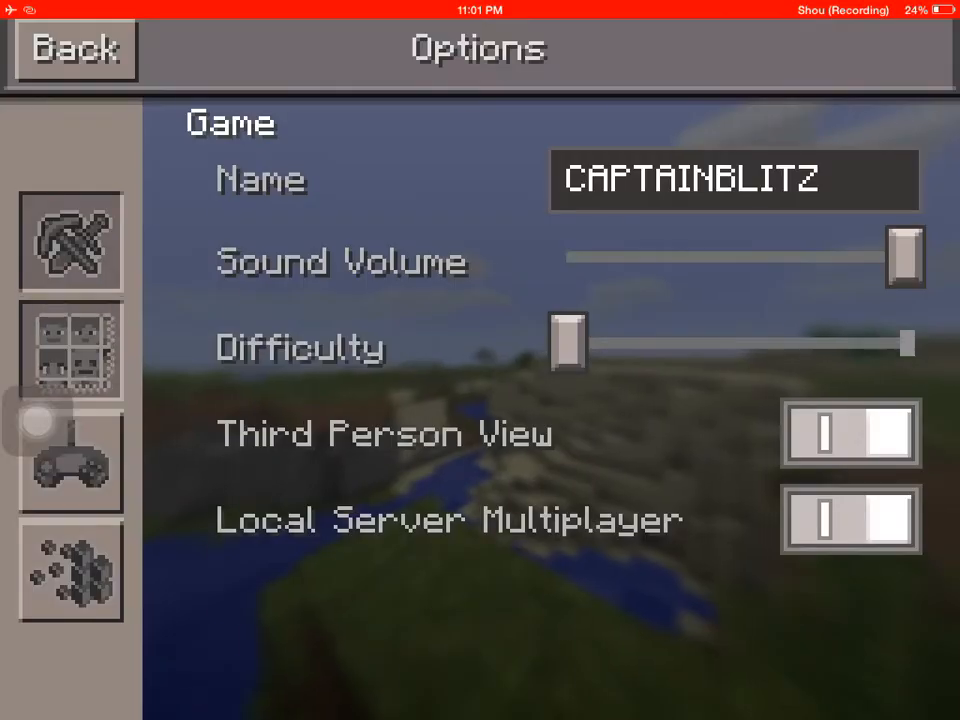
Step: Return from Minecraft PE to Skinseed and show the Skins Search gallery
{"action": "left_click", "coordinate": [70, 355]}
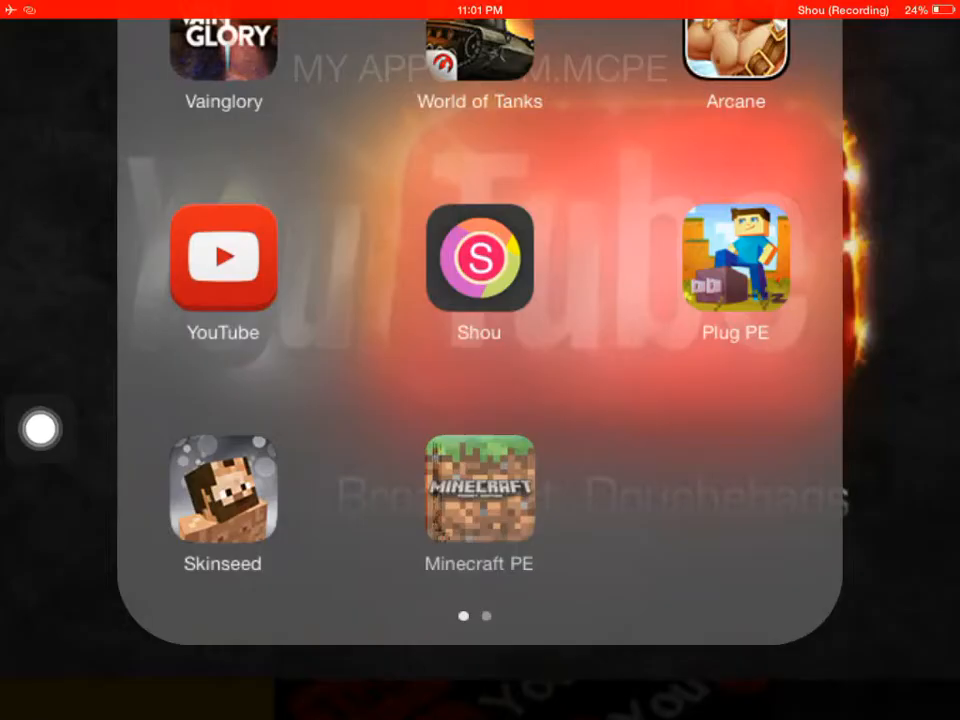
{"action": "left_click", "coordinate": [223, 488]}
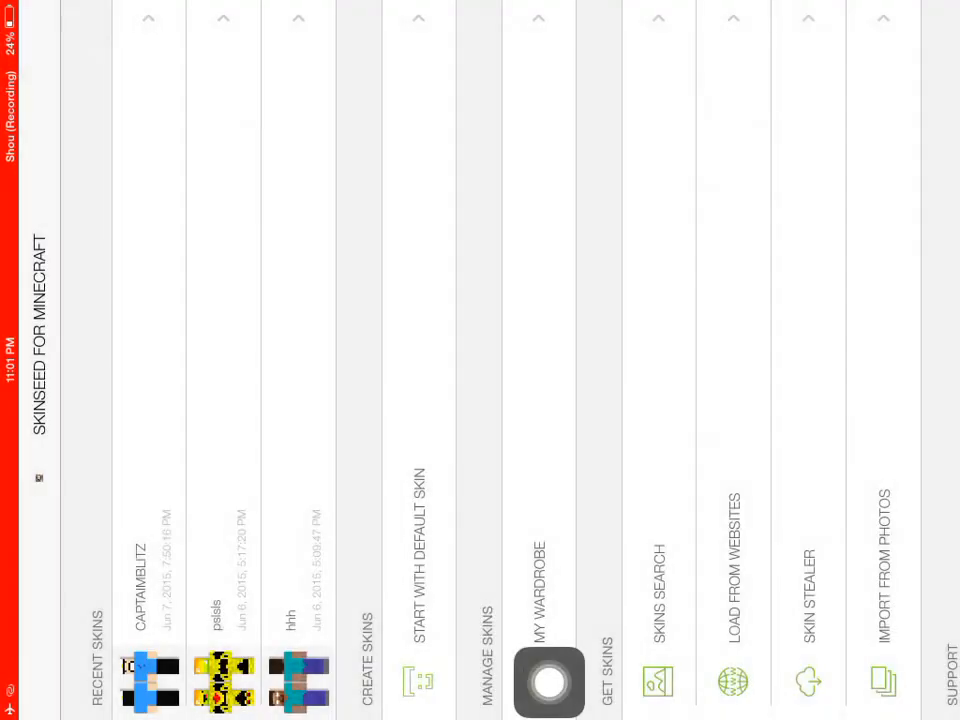
{"action": "left_click", "coordinate": [548, 683]}
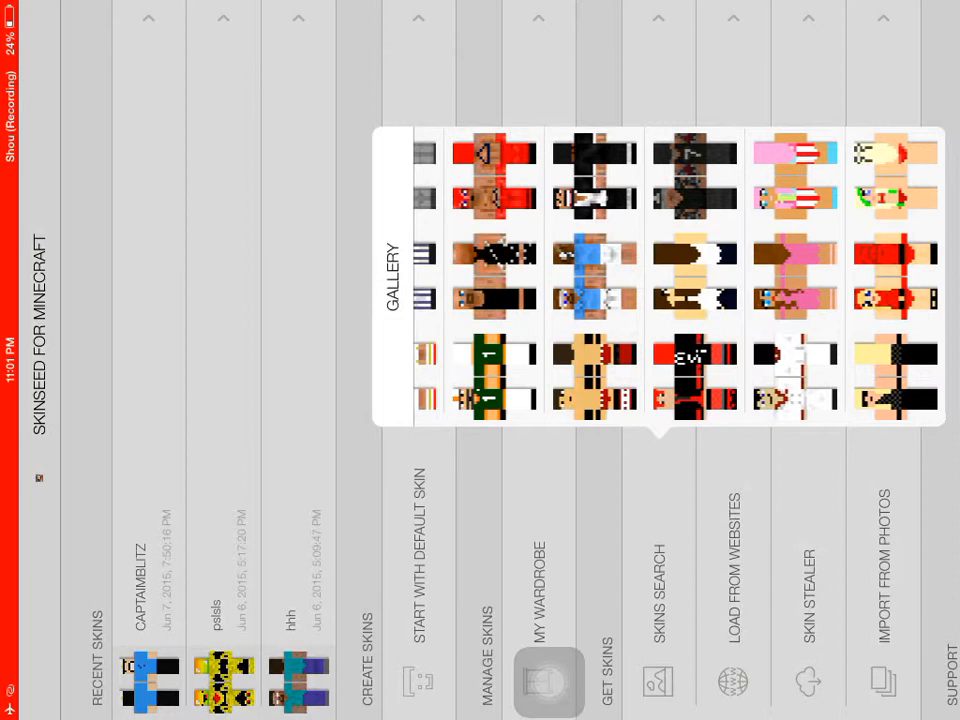